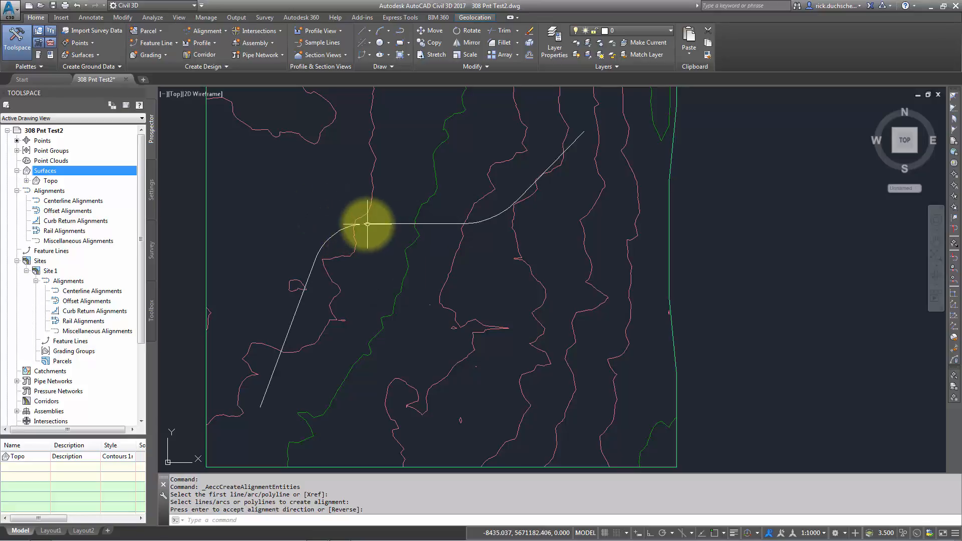
mouse_move(234, 150)
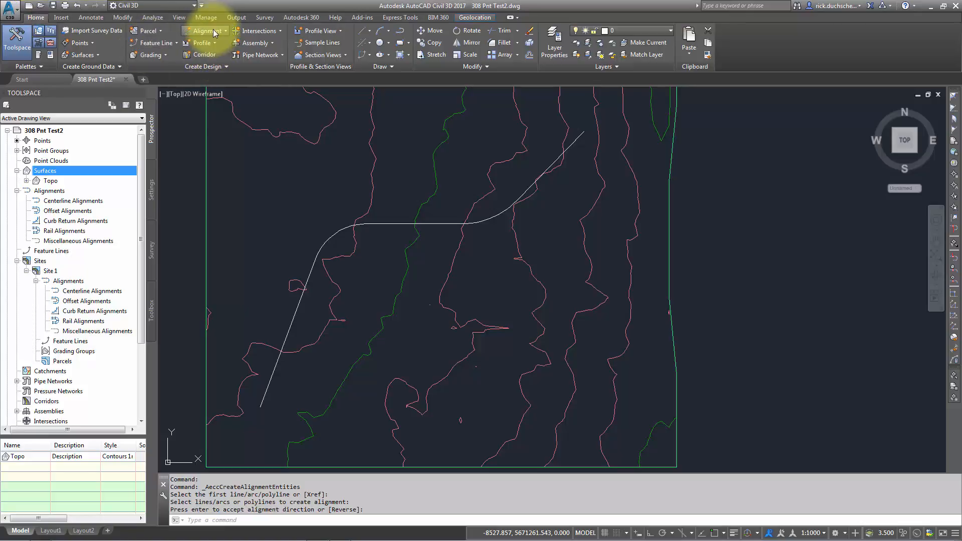
Reveal the alignment creation choices from the Home ribbon's Create Design panel.
left_click(205, 31)
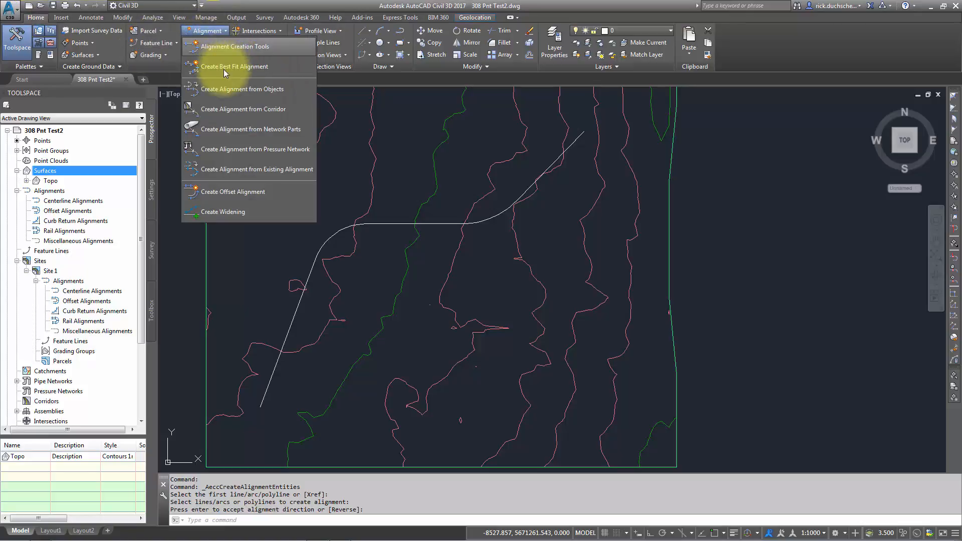
mouse_move(243, 89)
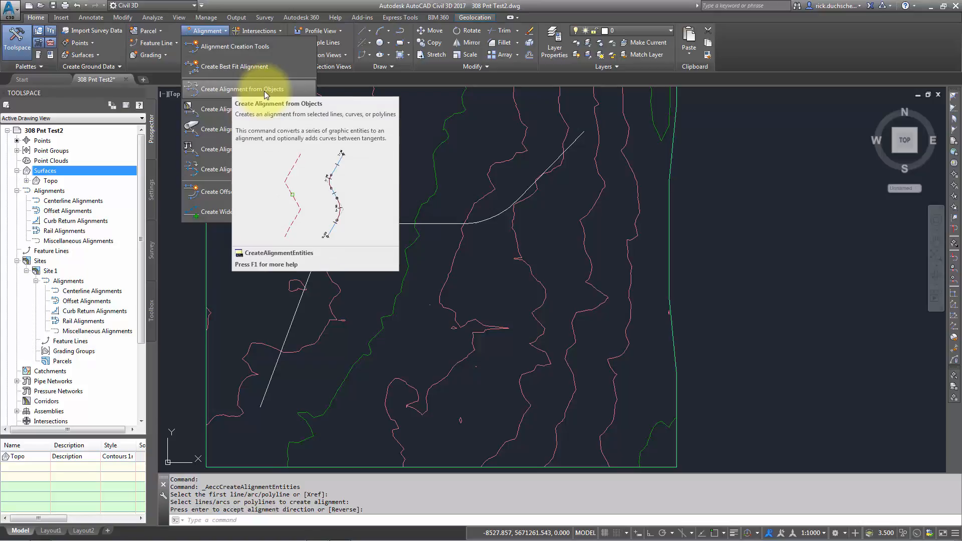
Start an alignment from the curved polyline over the contours and reverse its direction.
left_click(242, 89)
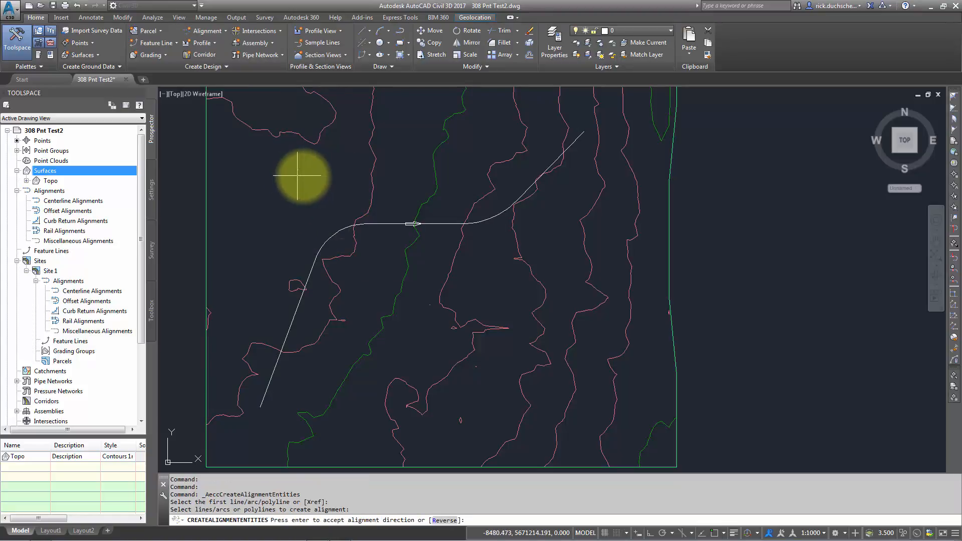
mouse_move(411, 231)
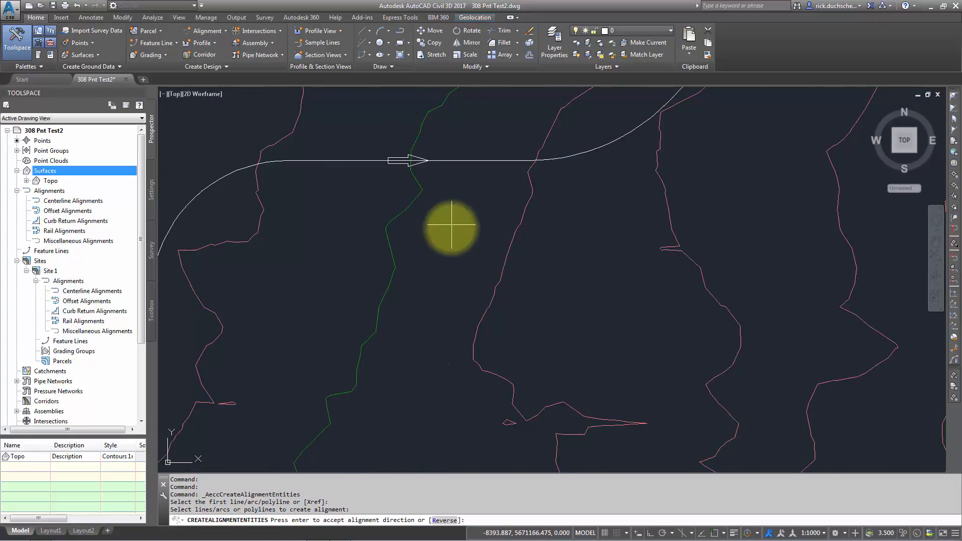
mouse_move(441, 526)
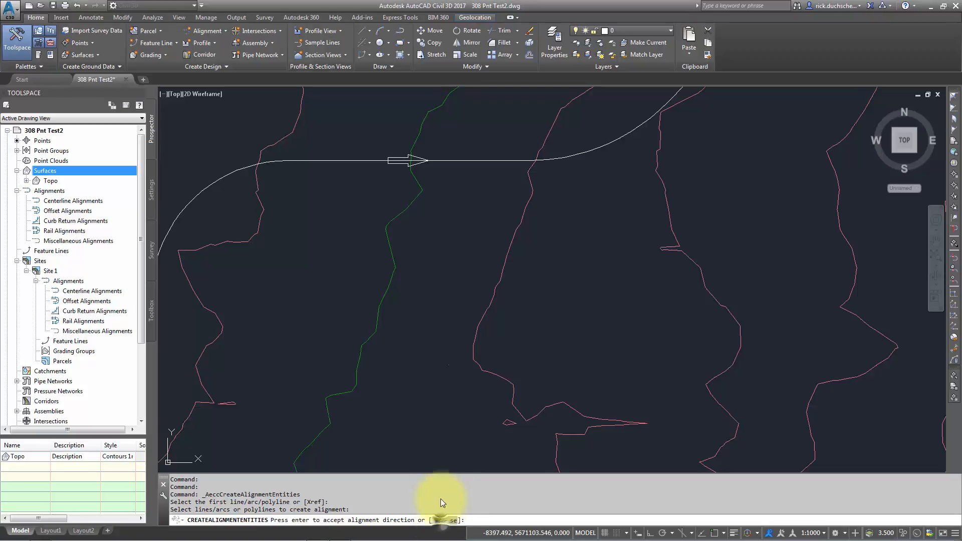
key("enter")
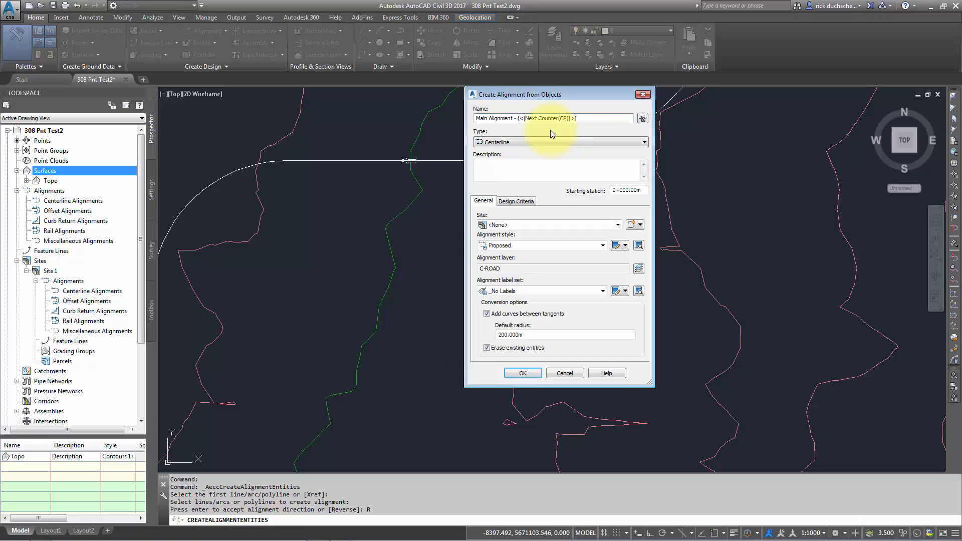
Review the alignment type options and keep Centerline.
left_click(643, 141)
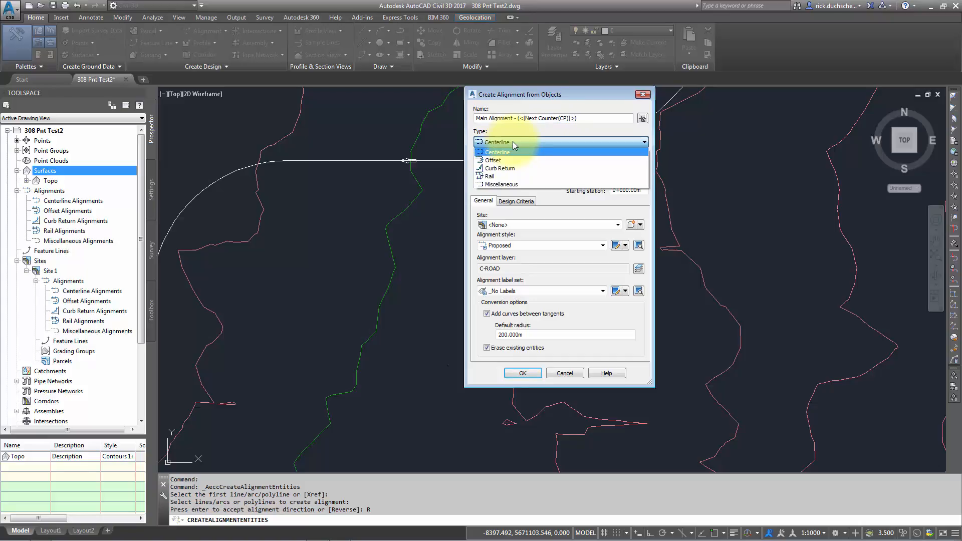
mouse_move(493, 160)
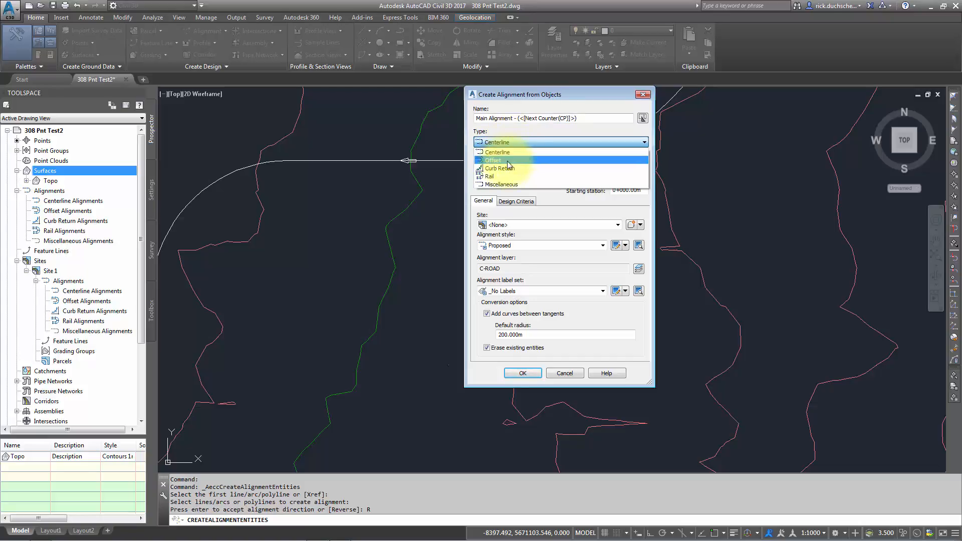
mouse_move(500, 185)
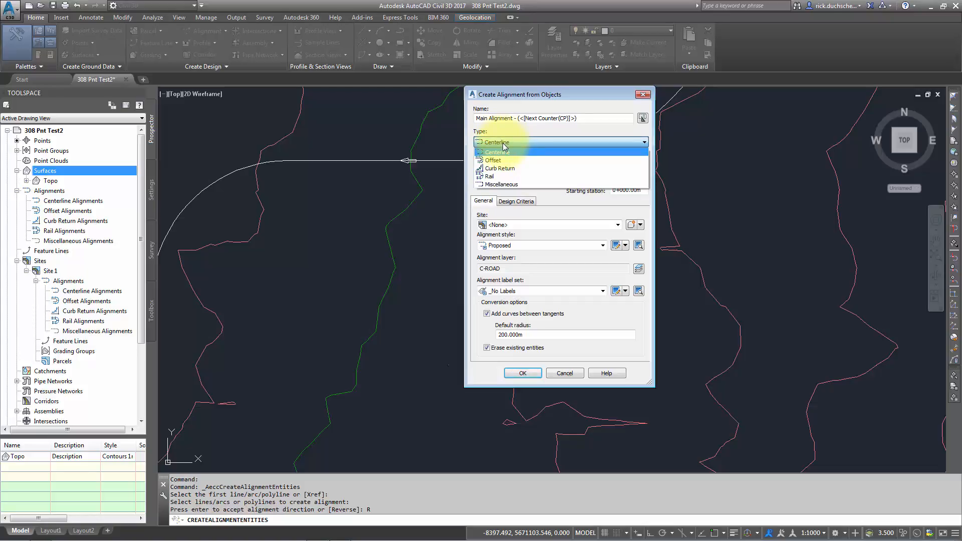
left_click(494, 151)
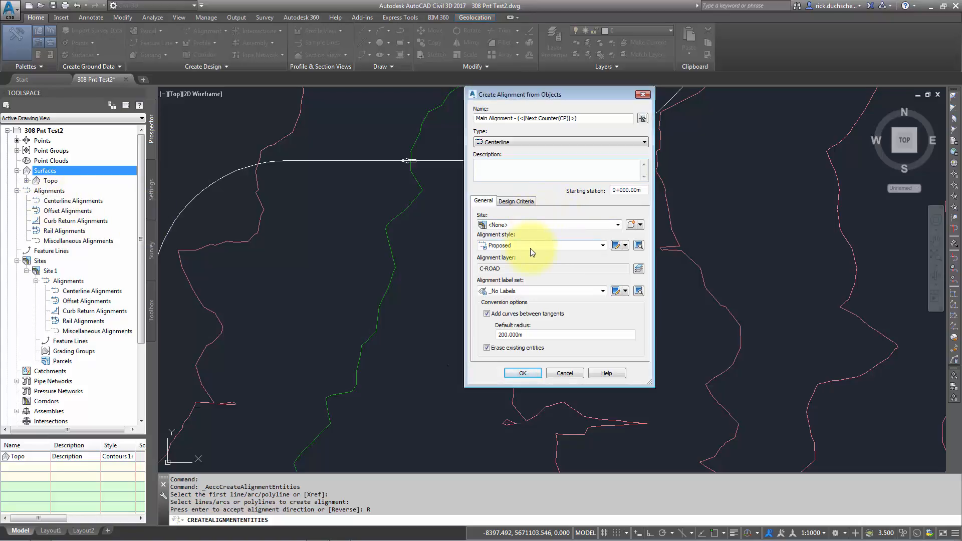
Use the Proposed style, Major and Minor only label set, and no curves between tangents.
left_click(603, 246)
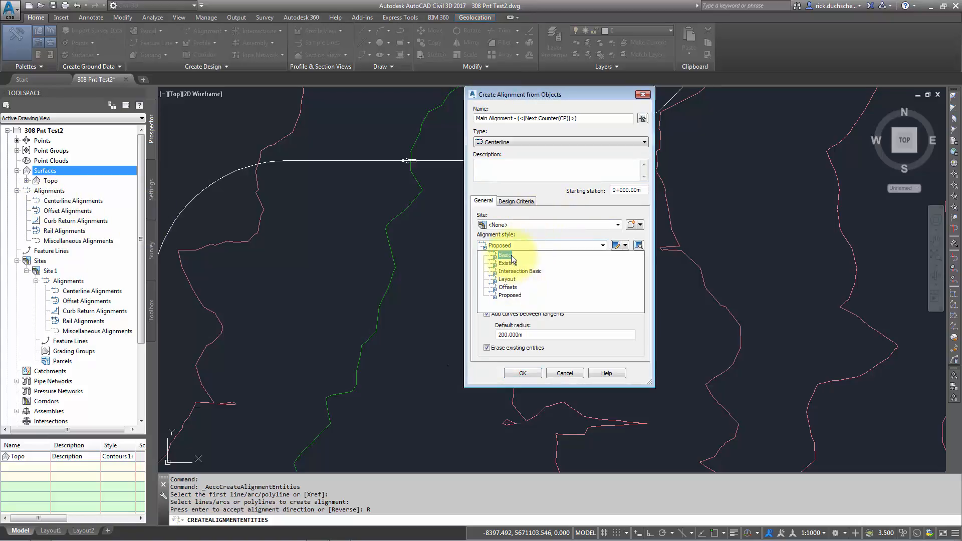
left_click(504, 254)
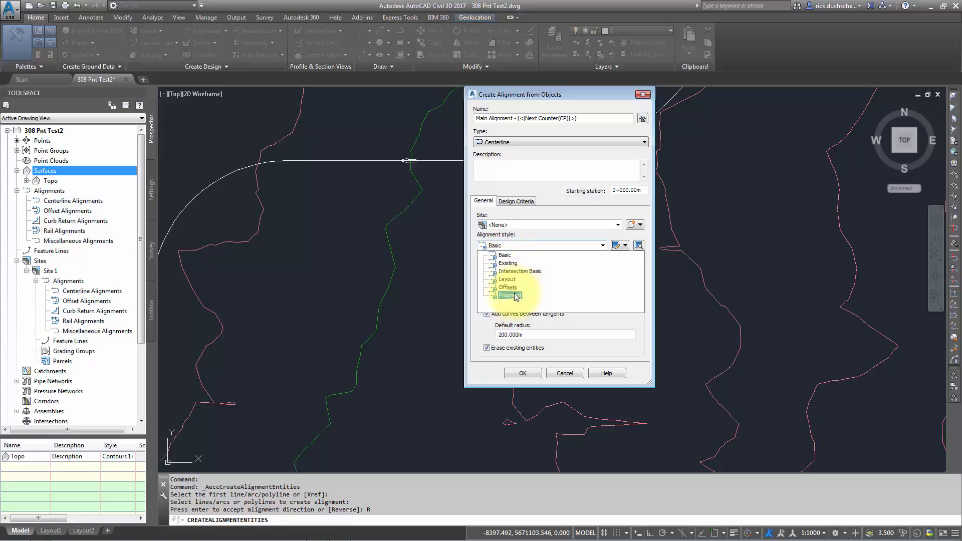
left_click(508, 295)
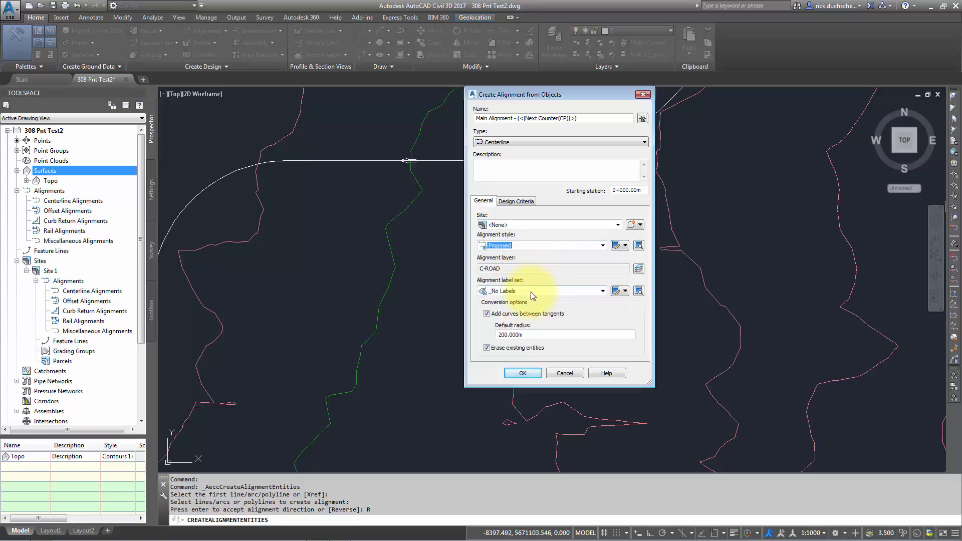
left_click(602, 290)
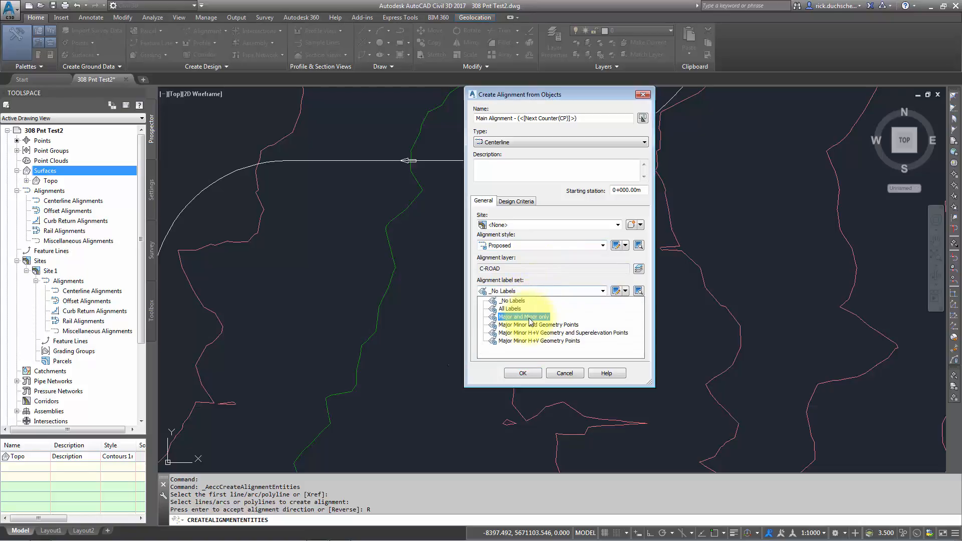
left_click(522, 316)
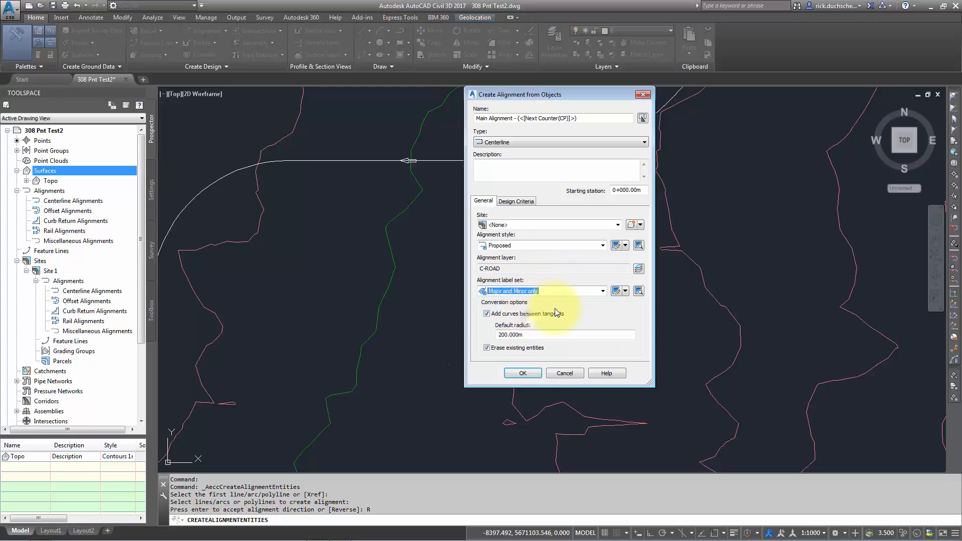
left_click(486, 313)
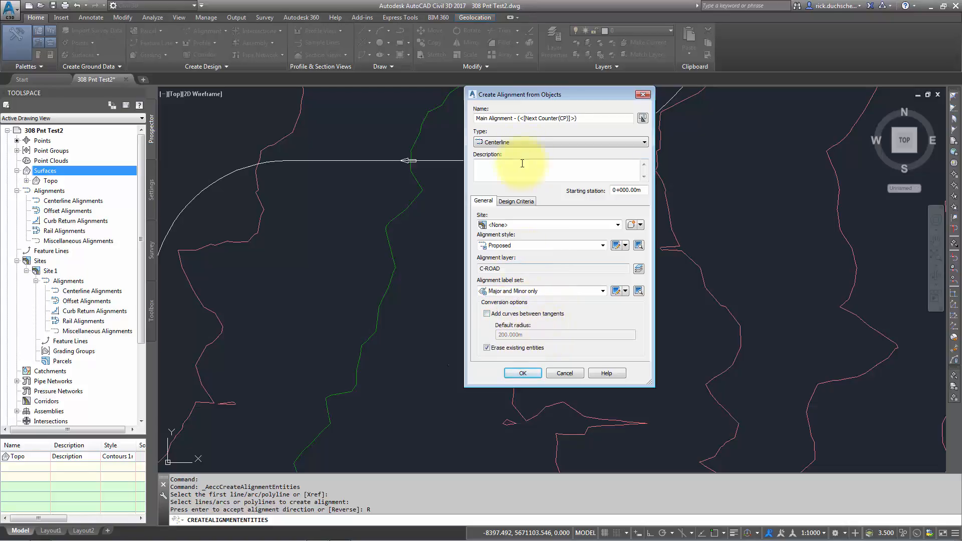
left_click_drag(520, 94, 649, 113)
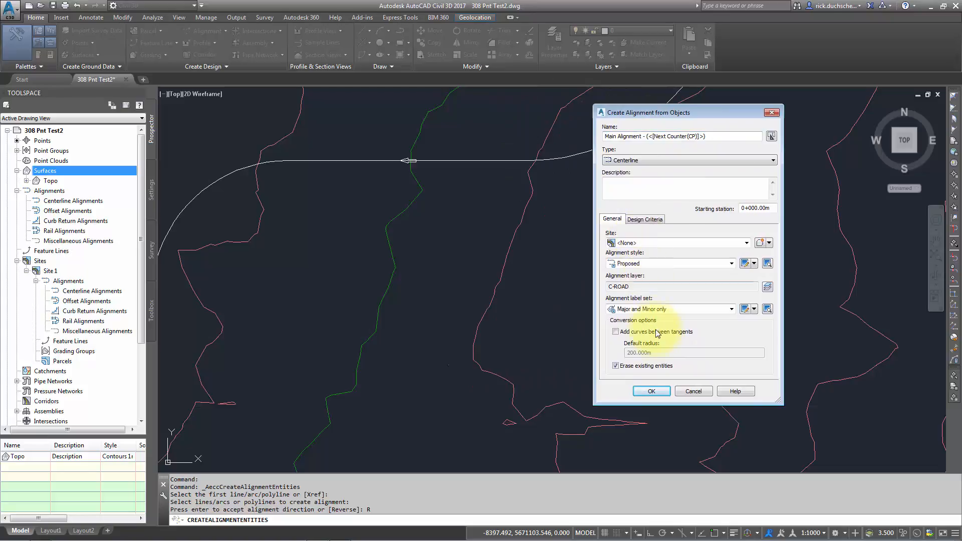
left_click(617, 332)
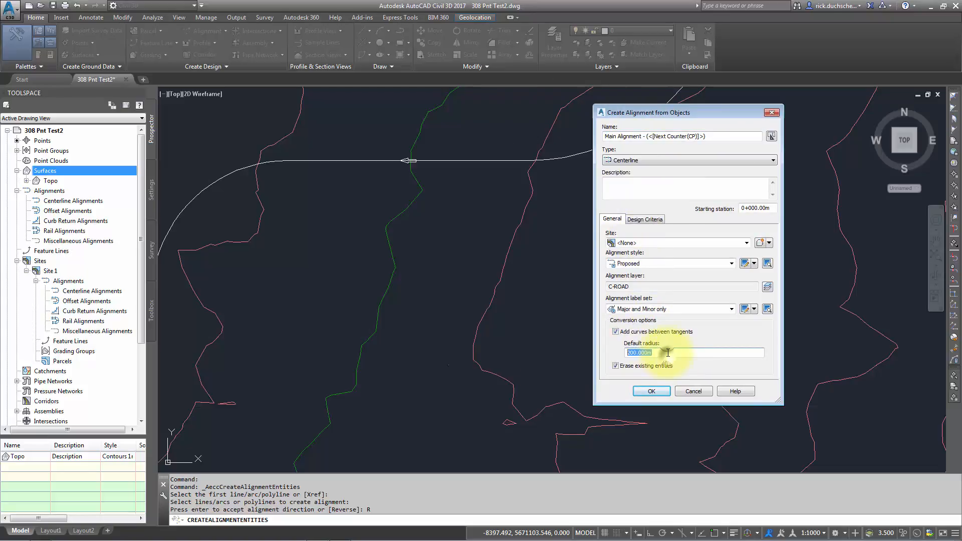
left_click(615, 332)
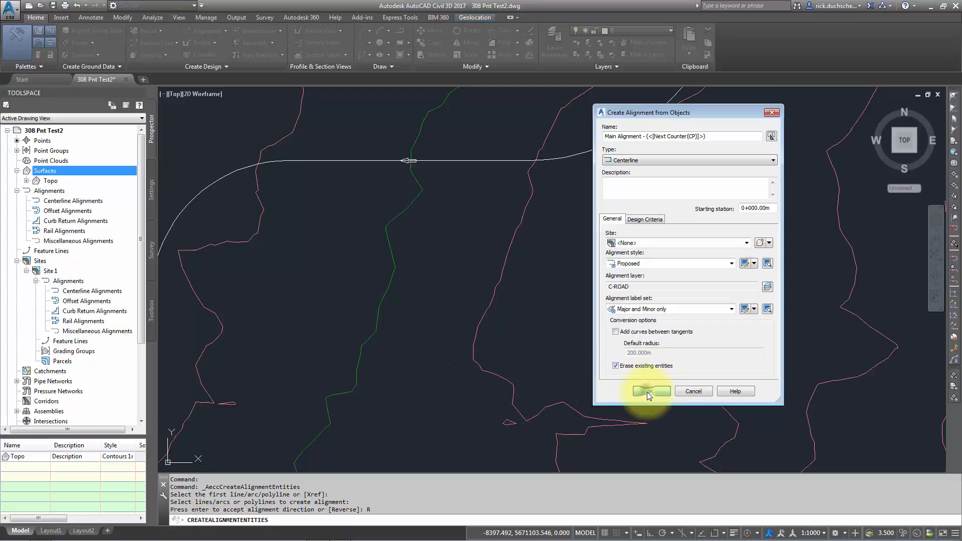
Create Main Alignment - (1) with major and minor station labels along its tangents.
left_click(651, 391)
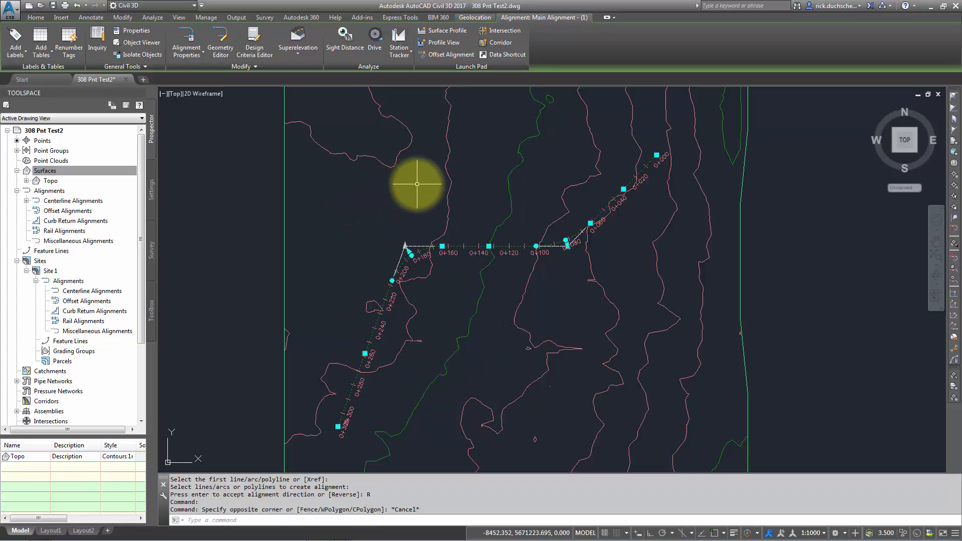
mouse_move(417, 184)
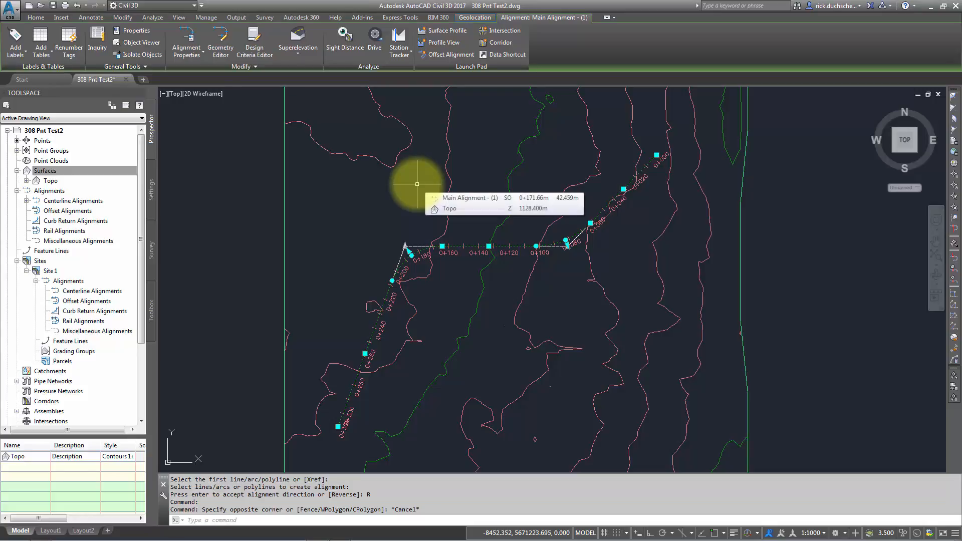